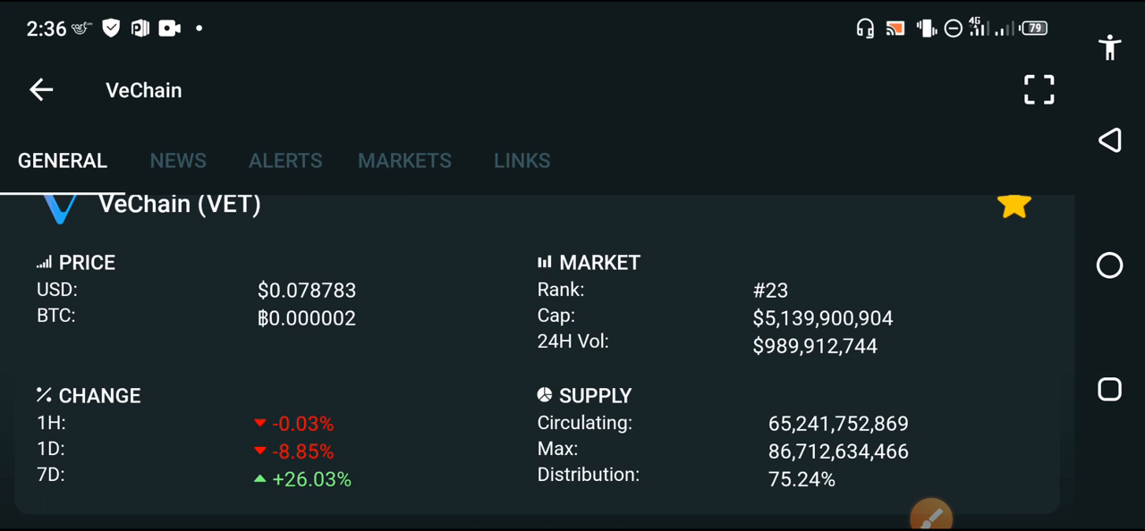
Step: Draw a red rectangle around VeChain's USD and BTC price values using the rectangle tool
click(932, 516)
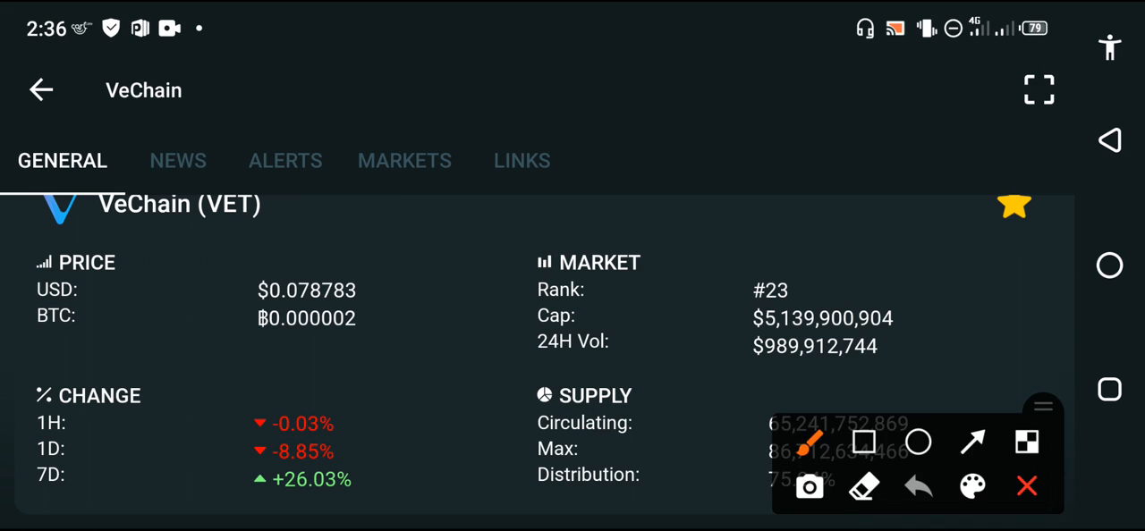
click(863, 442)
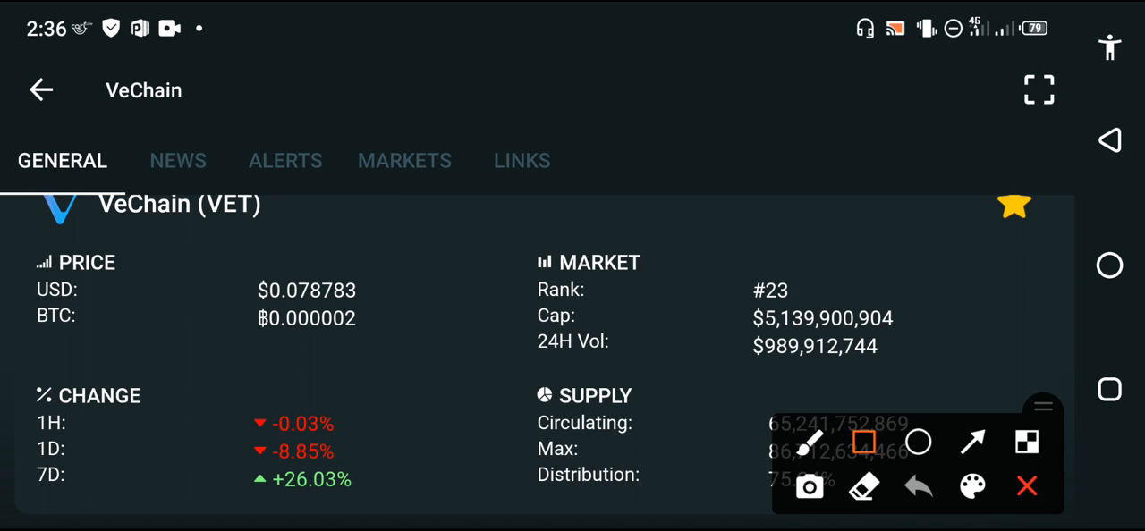
drag(259, 268, 390, 349)
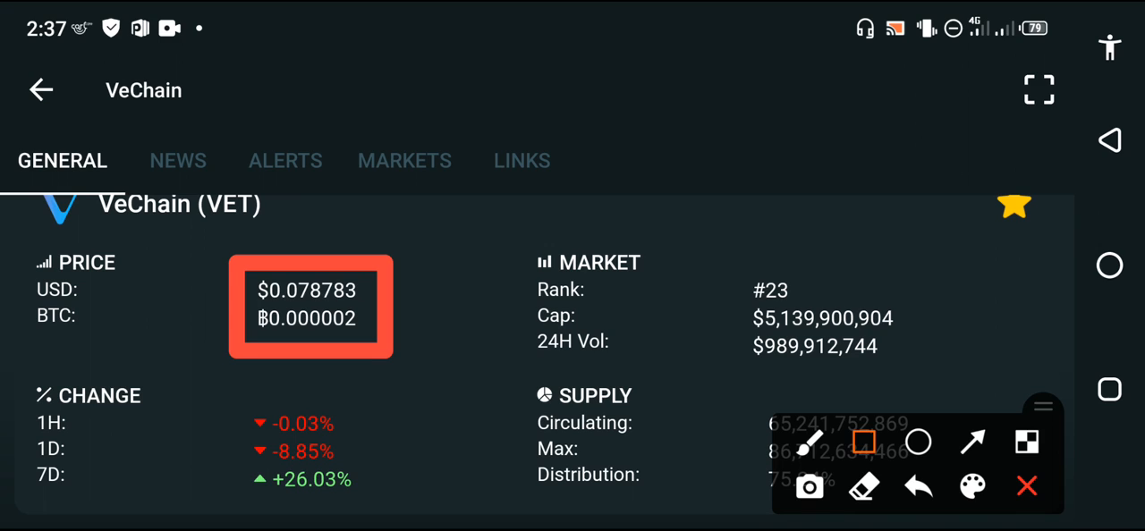
Step: Draw a red rectangle around the 1H, 1D and 7D percentage-change values
drag(232, 394, 390, 501)
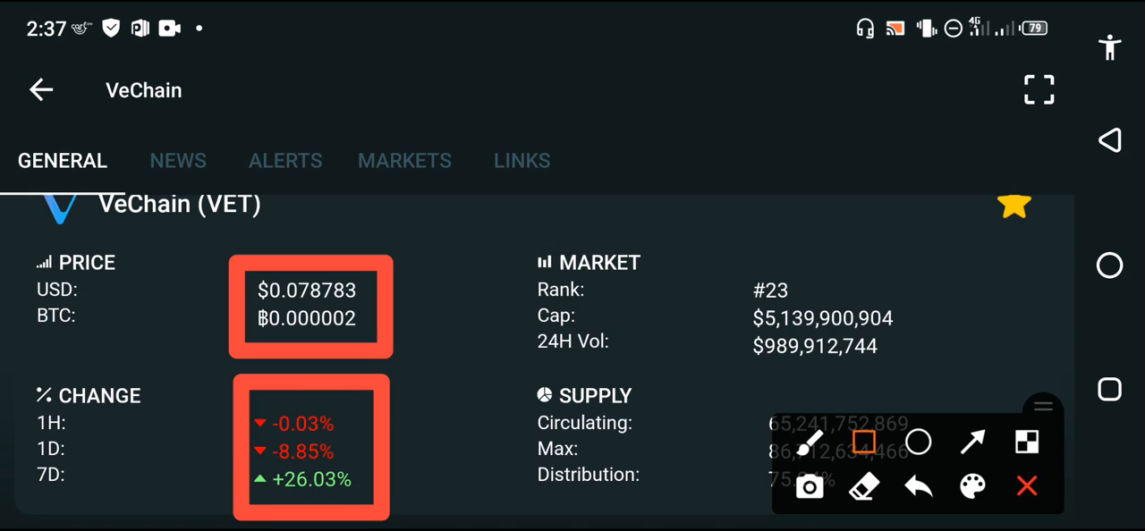
click(974, 442)
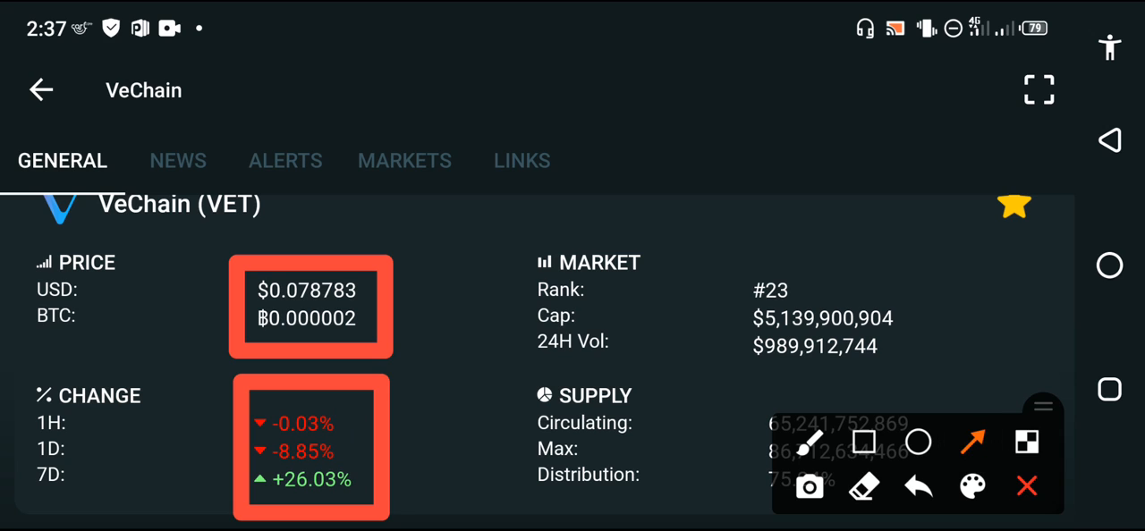